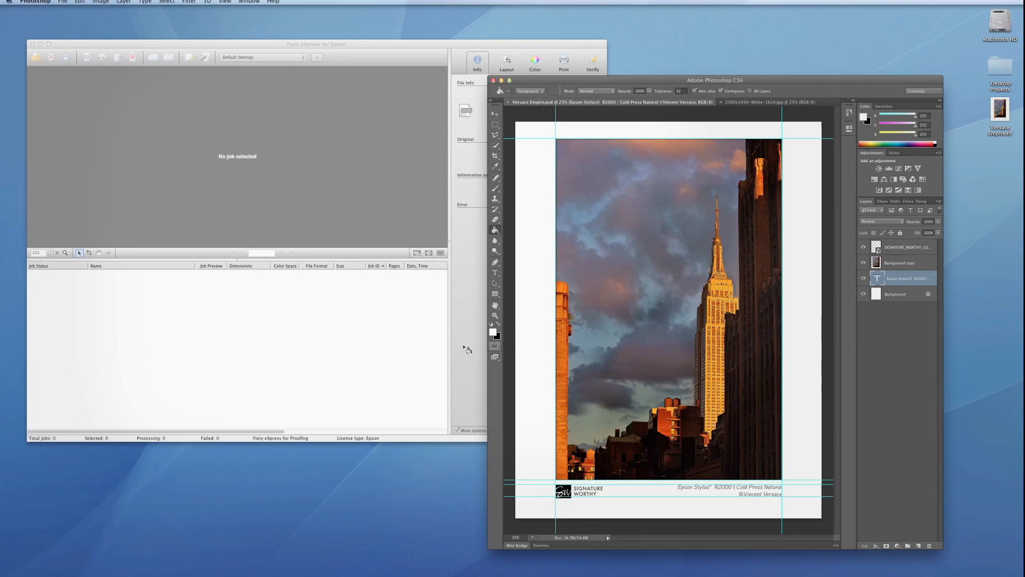
- Bring up the File menu to reach the Import Job command in Fiery eXpress
{"action": "left_click", "coordinate": [162, 5]}
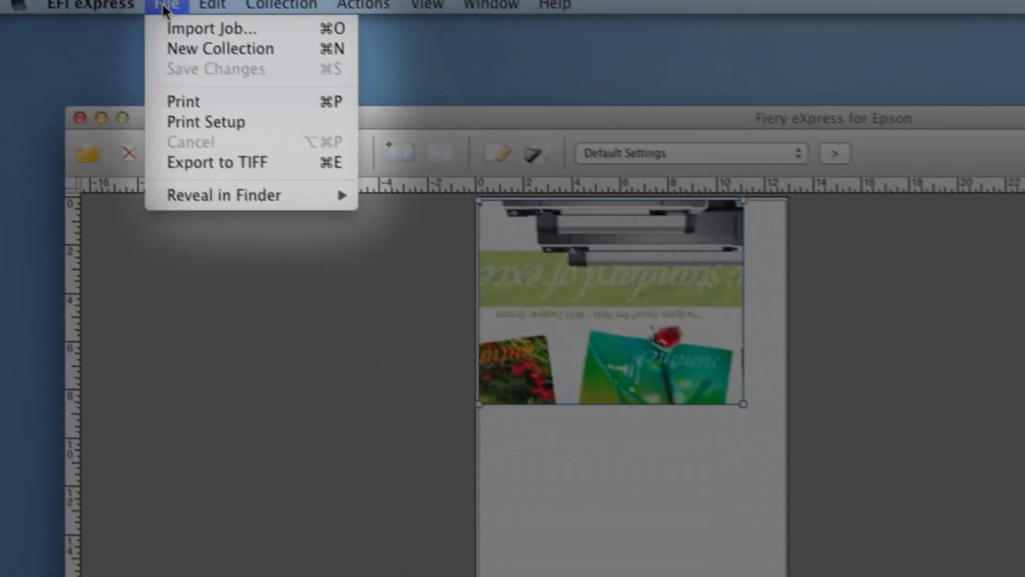